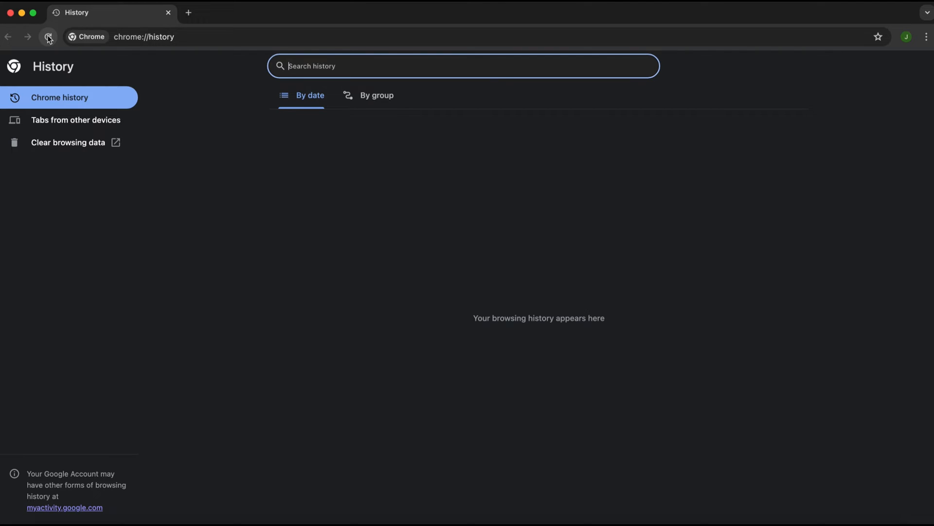
From a new tab, use the profile avatar's account panel to go to Manage your Google Account
click(48, 36)
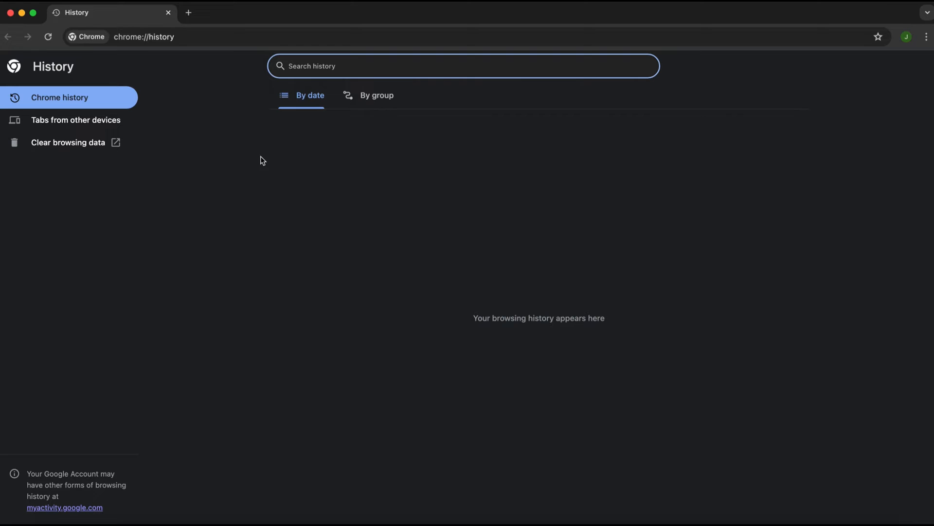
click(322, 12)
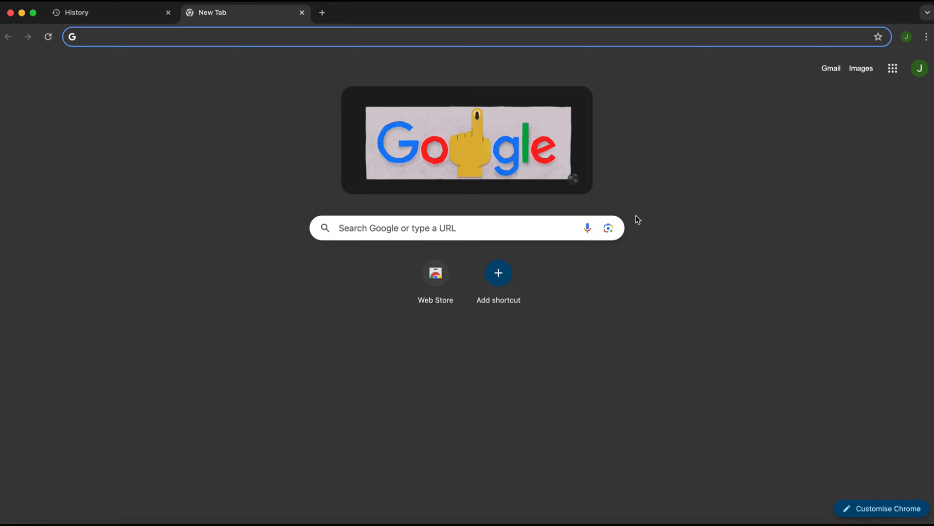
mouse_move(861, 105)
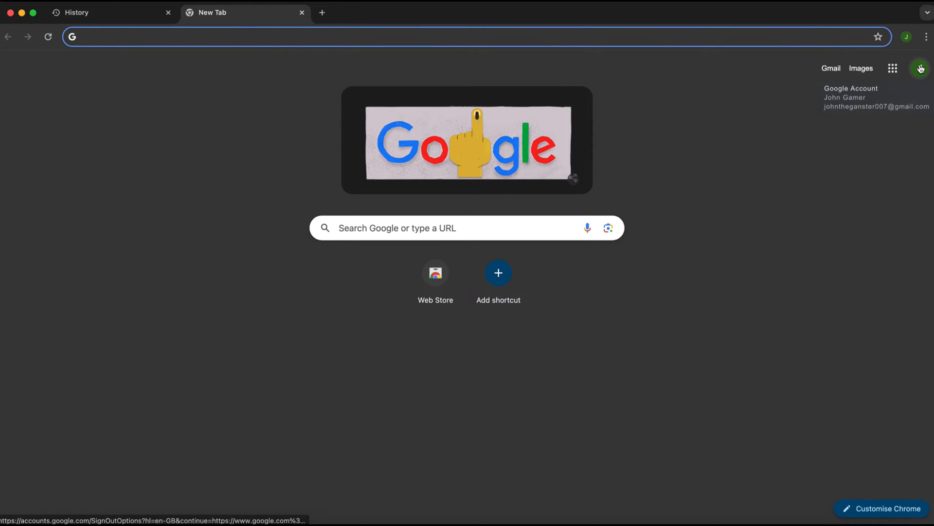
click(920, 68)
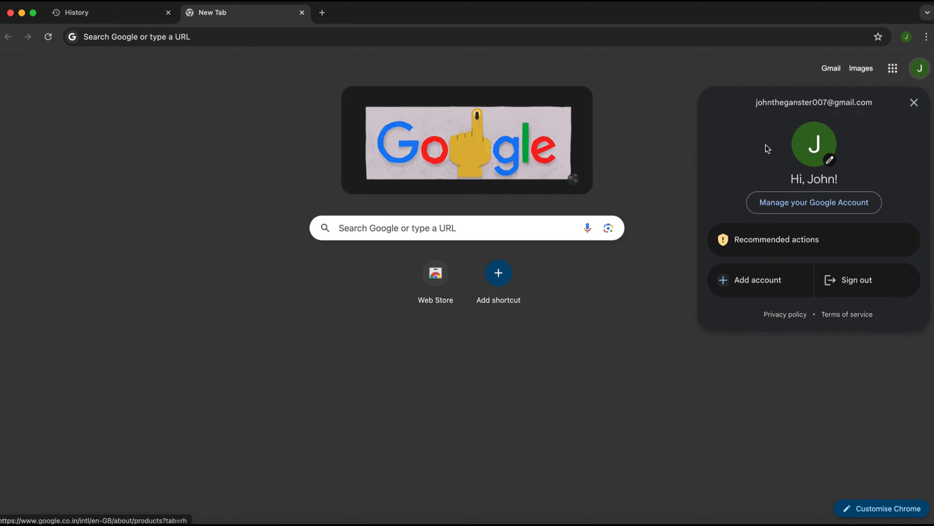
click(813, 202)
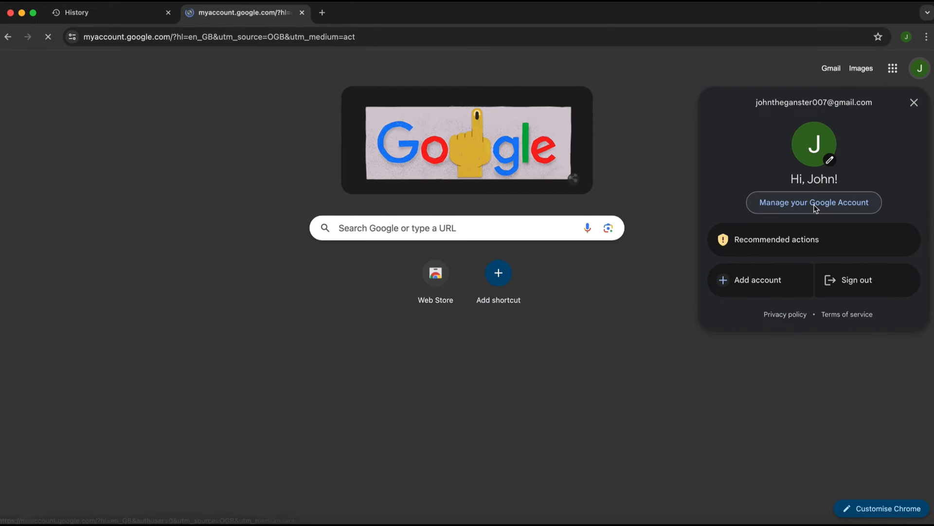
Go to Data and privacy and scroll to the History settings card
click(812, 203)
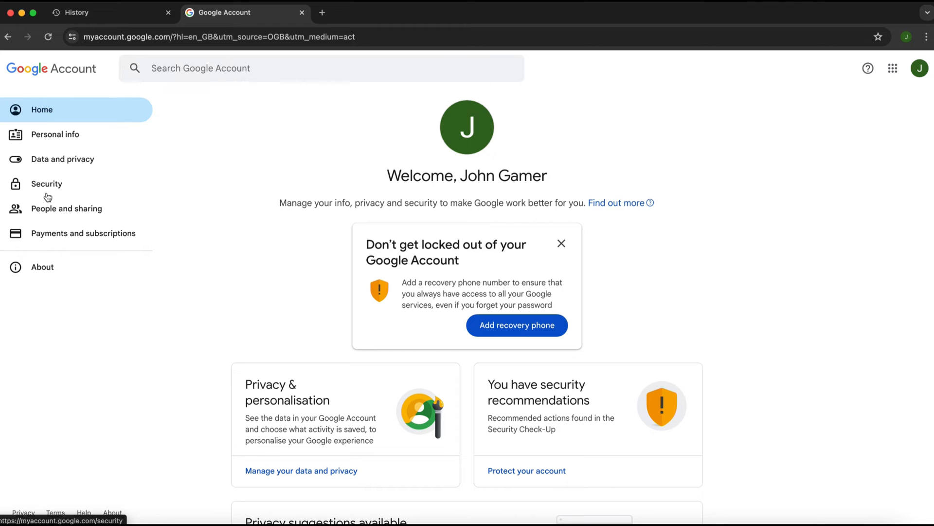
mouse_move(78, 162)
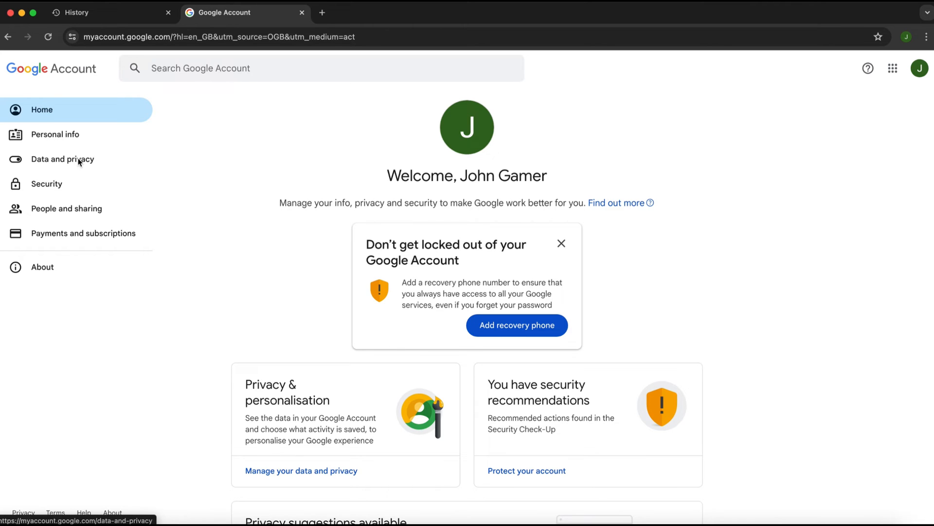
click(62, 159)
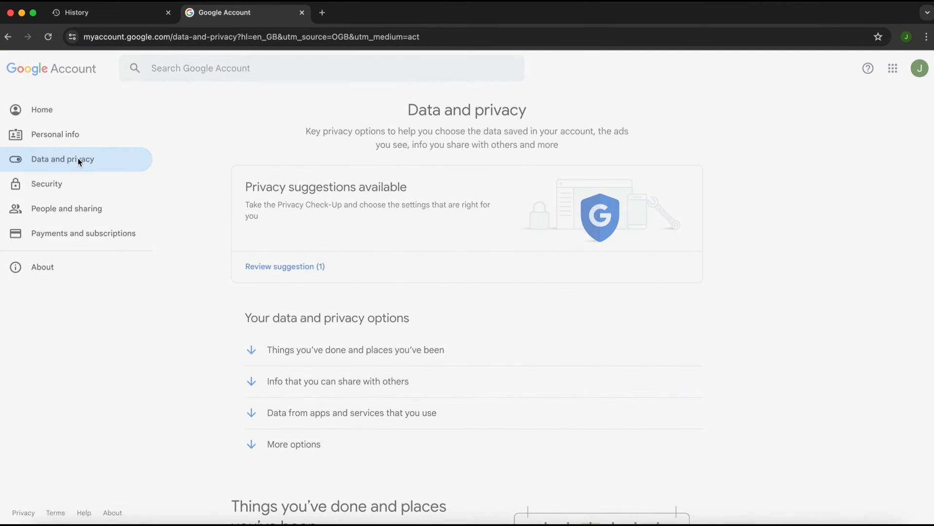
scroll(down, 3)
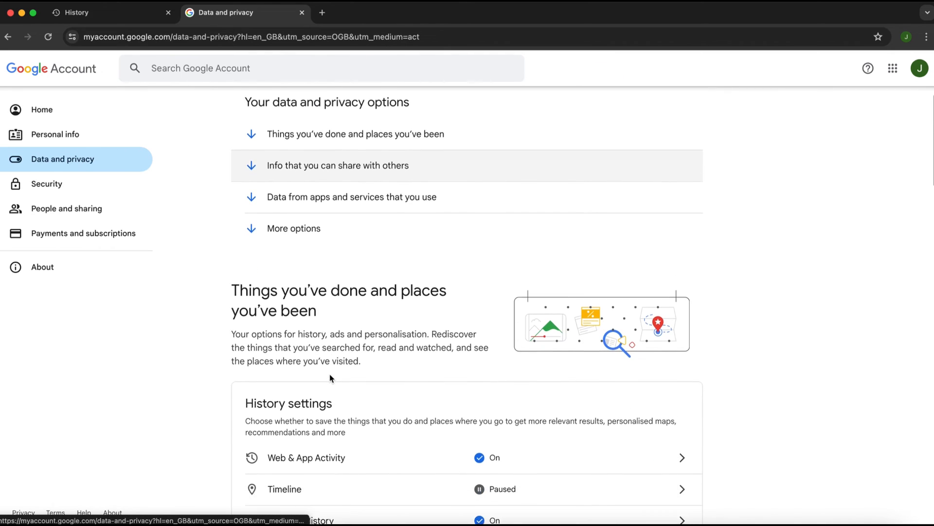
scroll(down, 3)
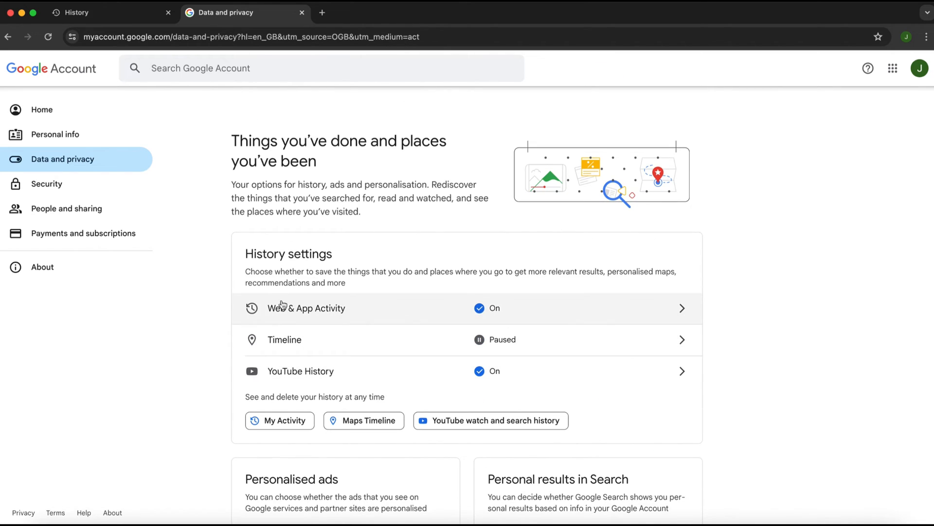
mouse_move(307, 307)
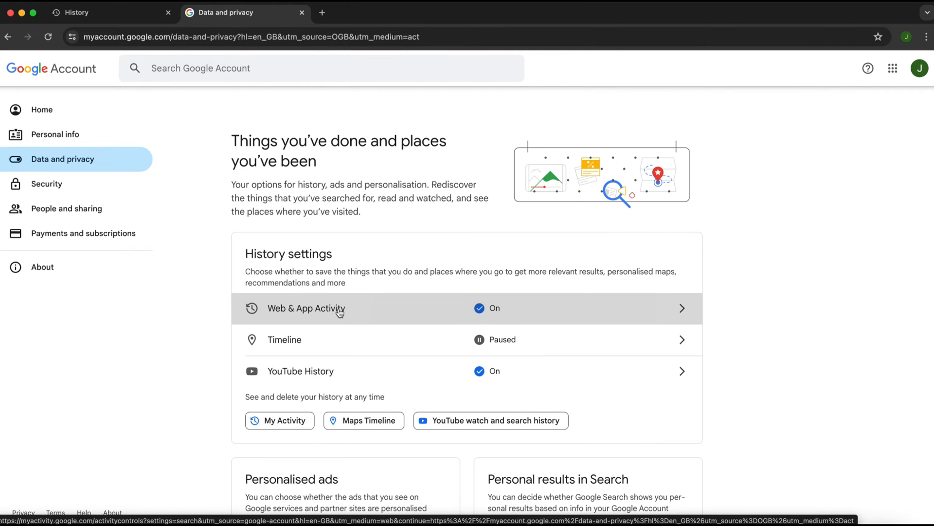
Enter Web & App Activity's Google Search history and dismiss the Safer with Google tip
click(306, 308)
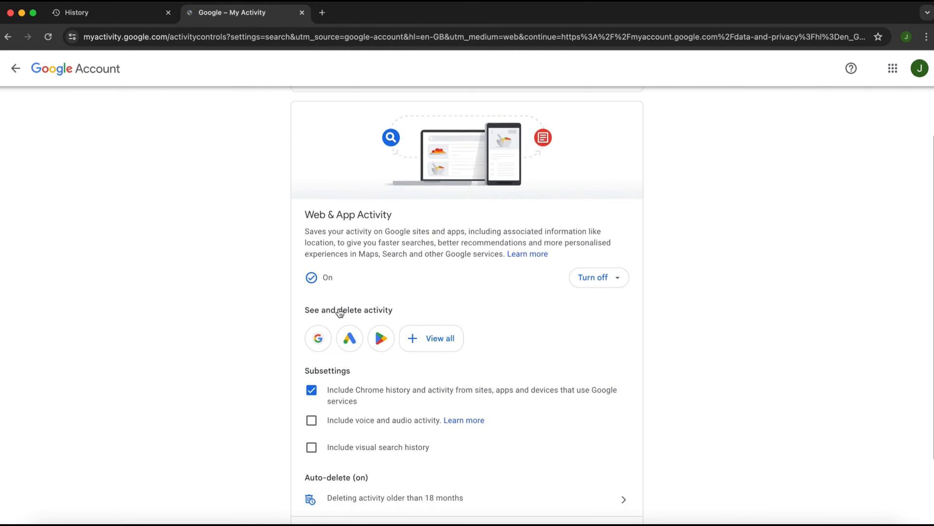
scroll(down, 3)
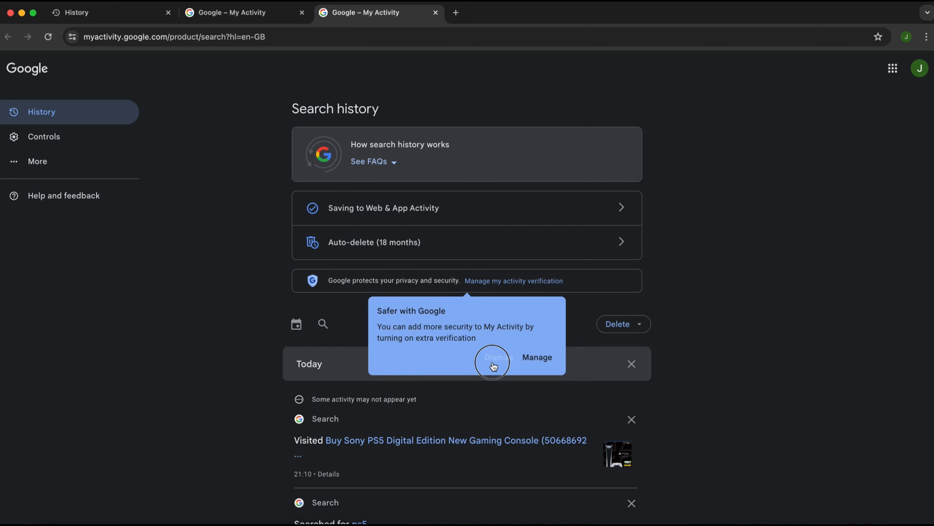
click(493, 362)
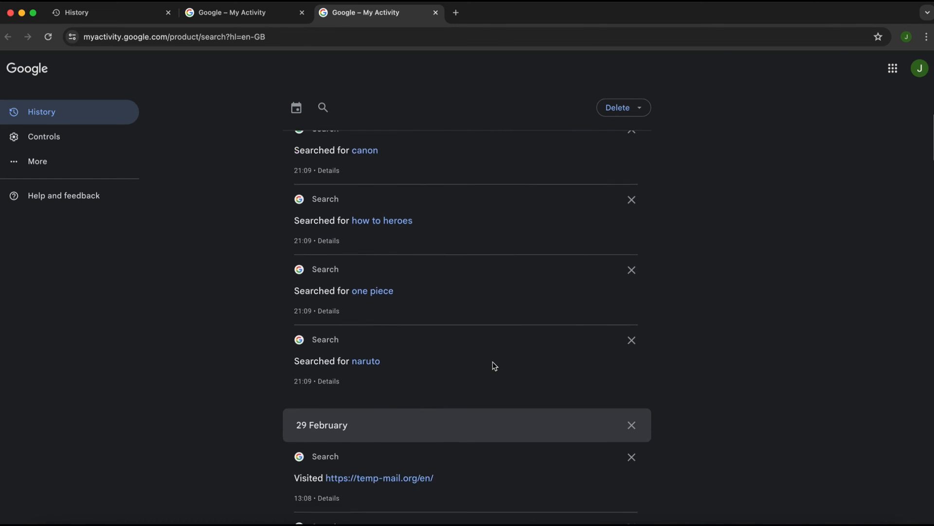
scroll(up, 3)
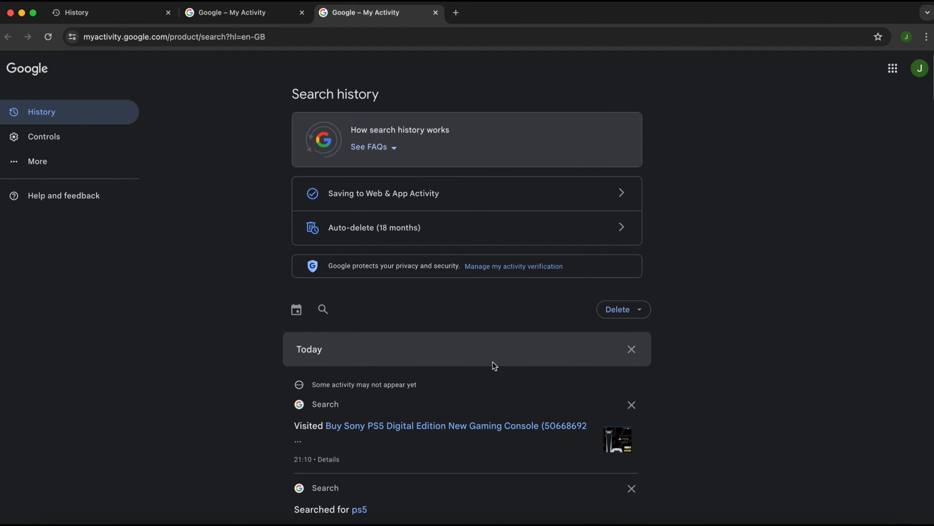
mouse_move(381, 279)
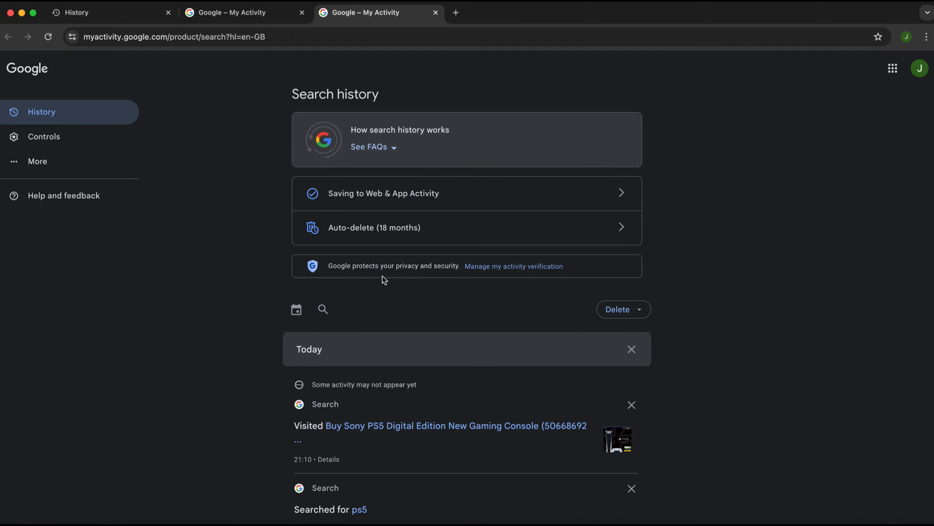
mouse_move(923, 69)
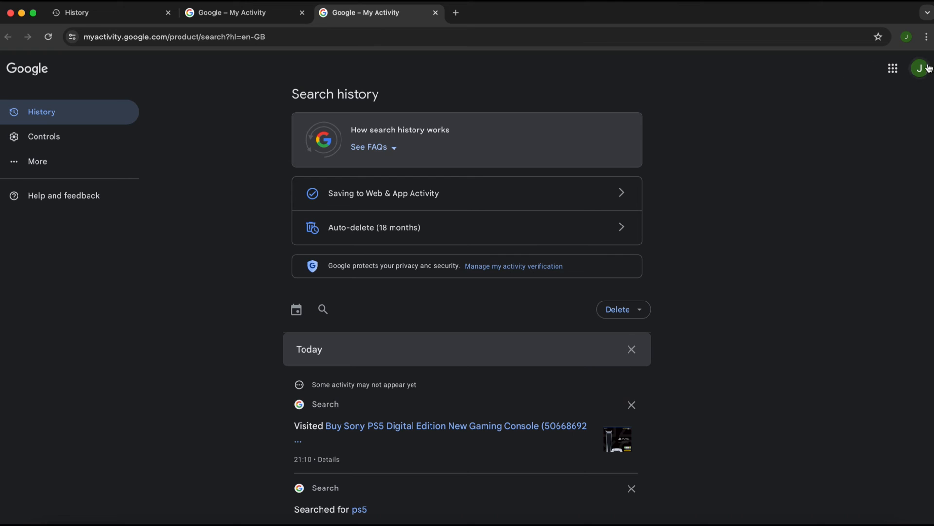
mouse_move(431, 327)
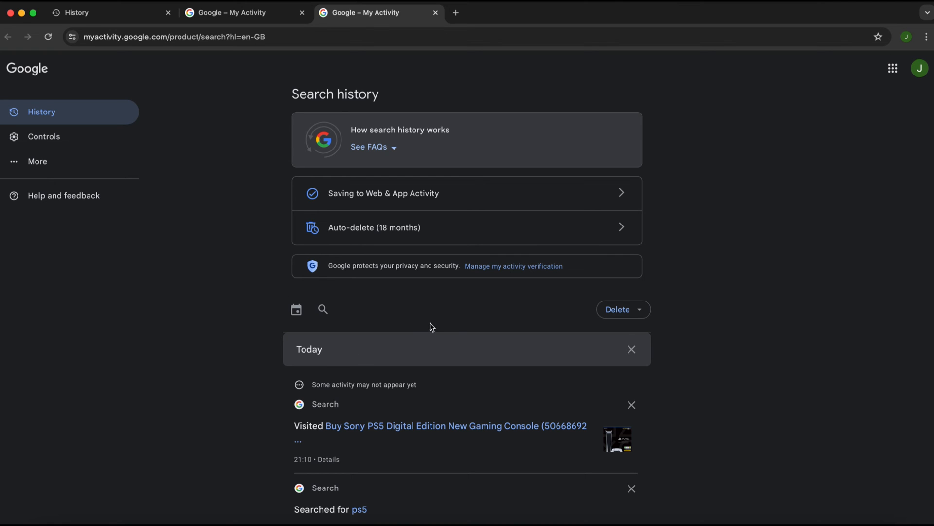
Delete all-time search history, confirm it, and acknowledge the deletion notice
click(623, 309)
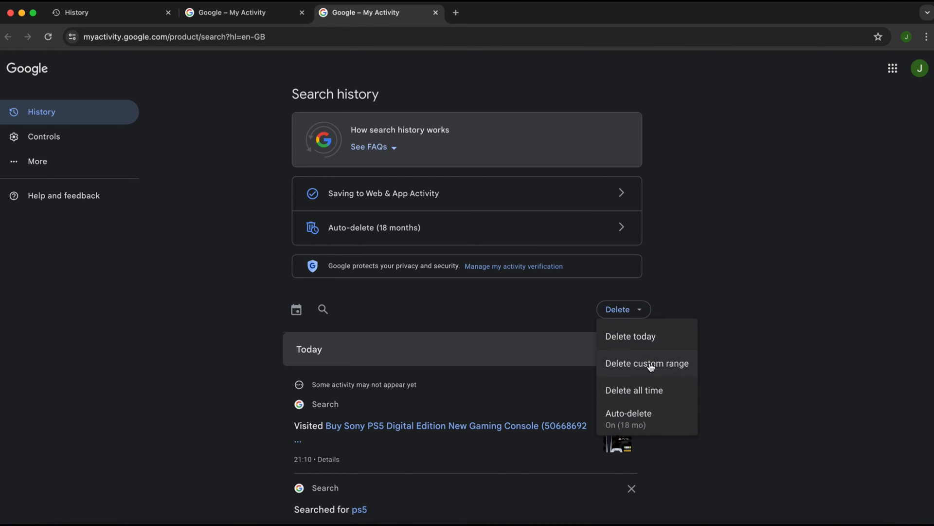
click(634, 389)
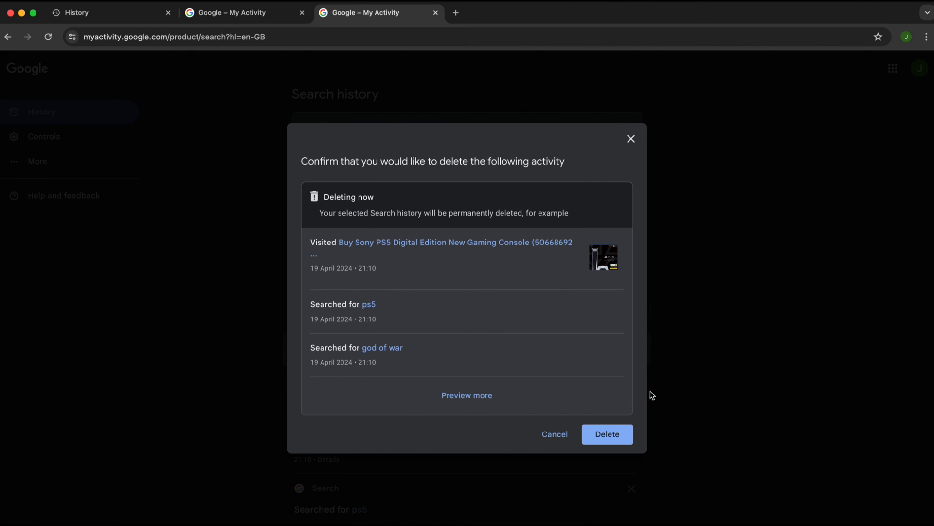
click(606, 434)
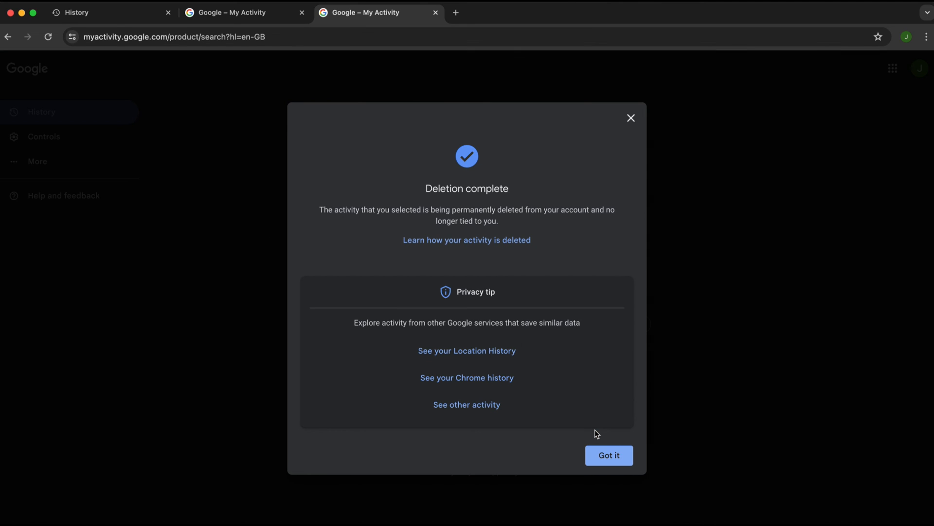
click(609, 454)
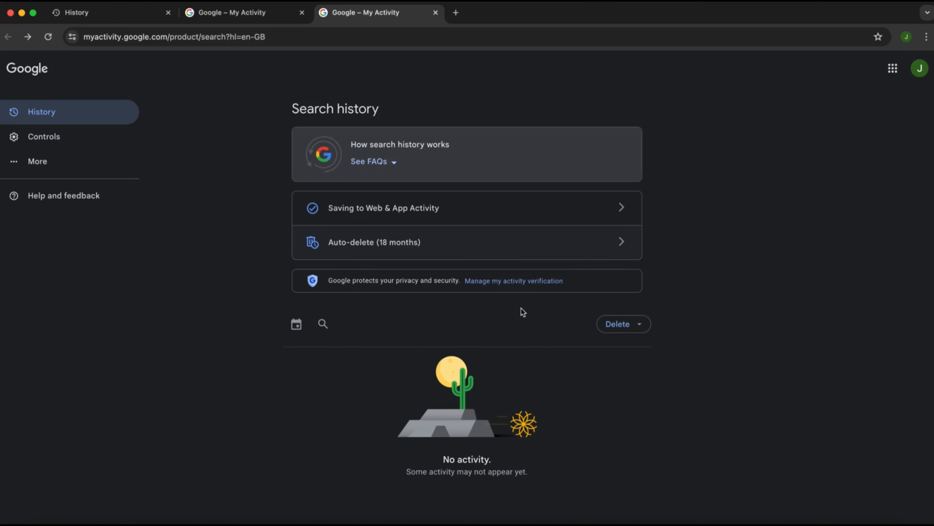